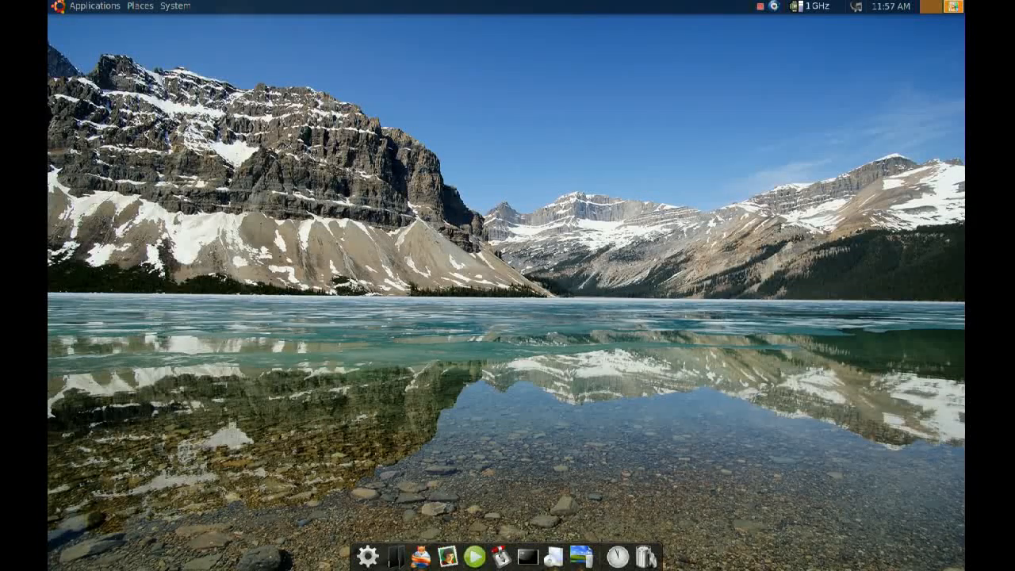
mouse_move(527, 267)
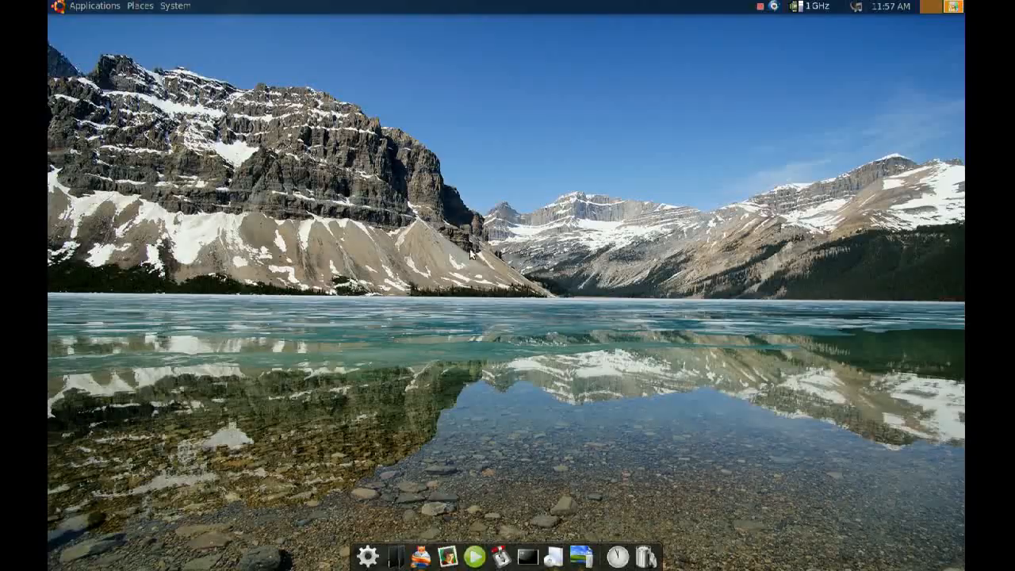
mouse_move(419, 276)
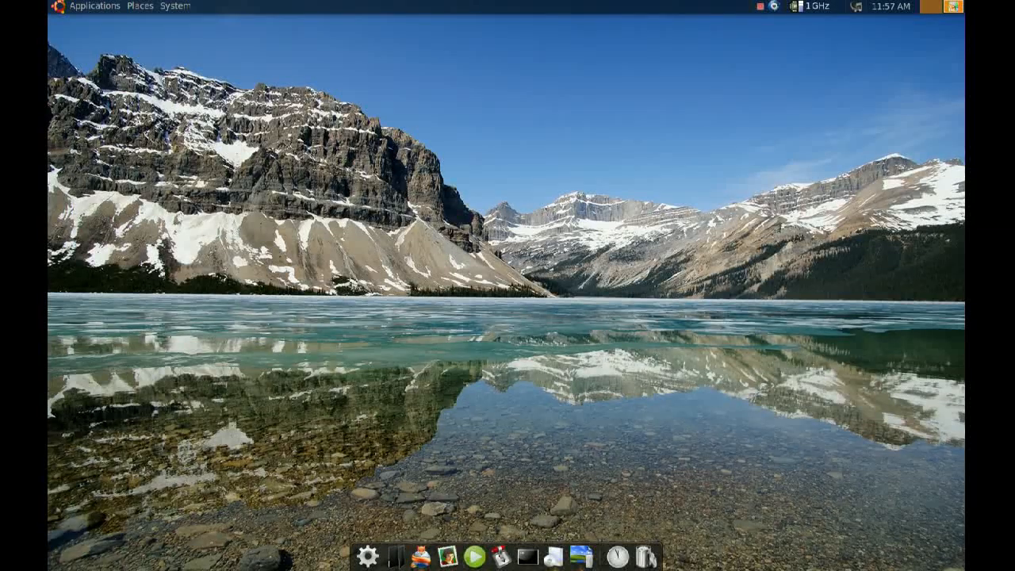
- Check Samba in the package manager, then go to the home folder
left_click(555, 556)
type("samba")
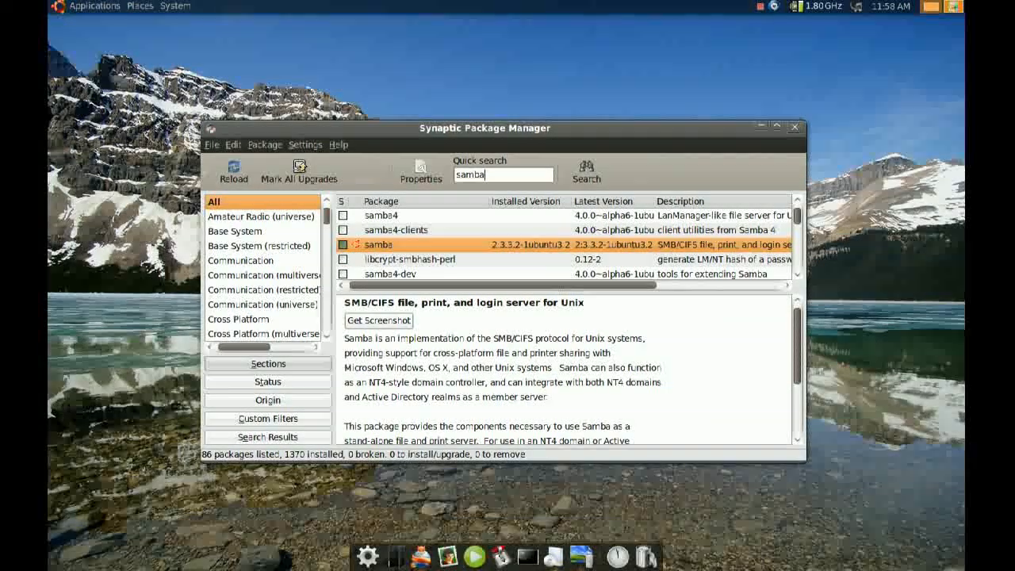
left_click(795, 127)
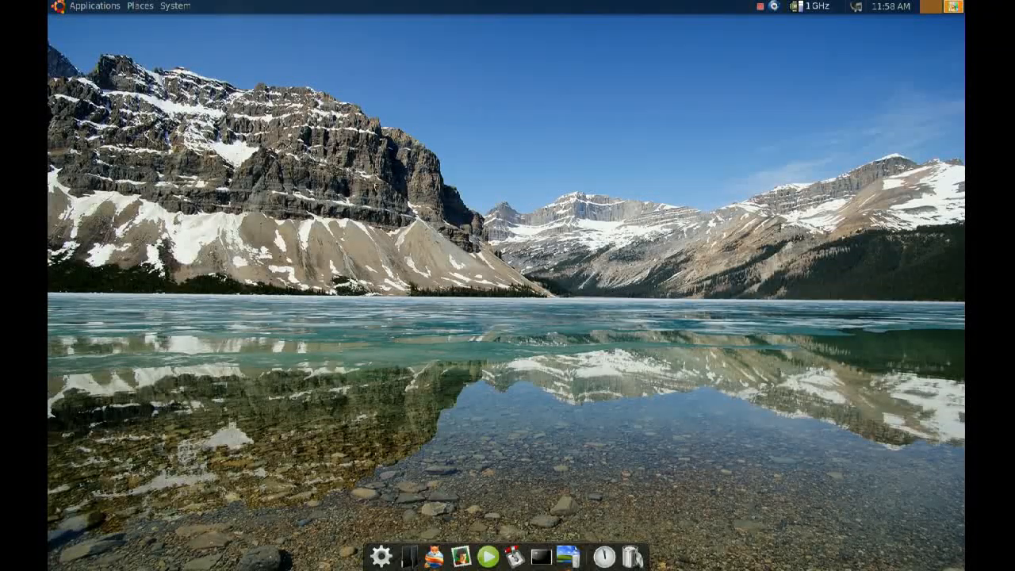
mouse_move(161, 25)
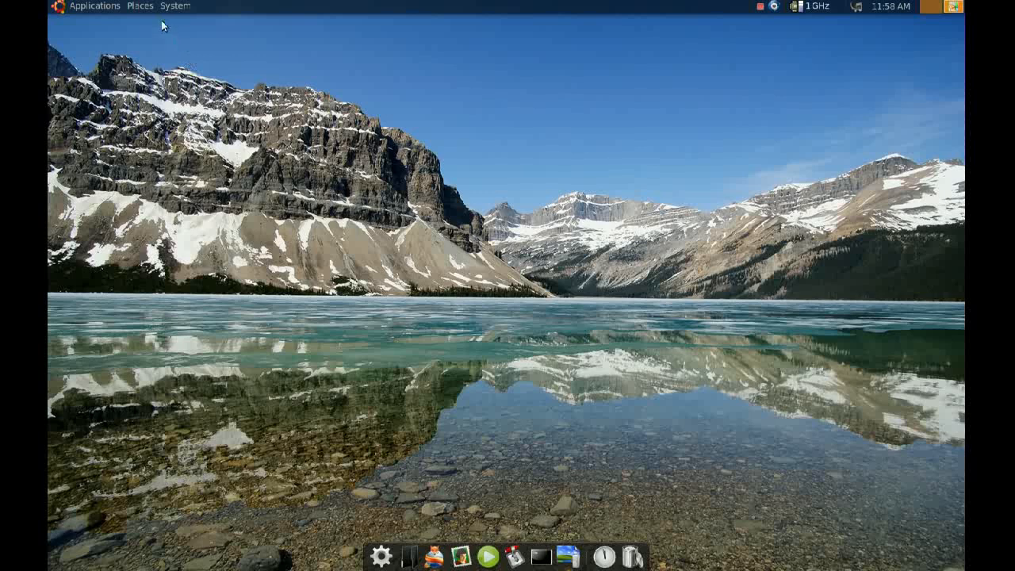
left_click(139, 7)
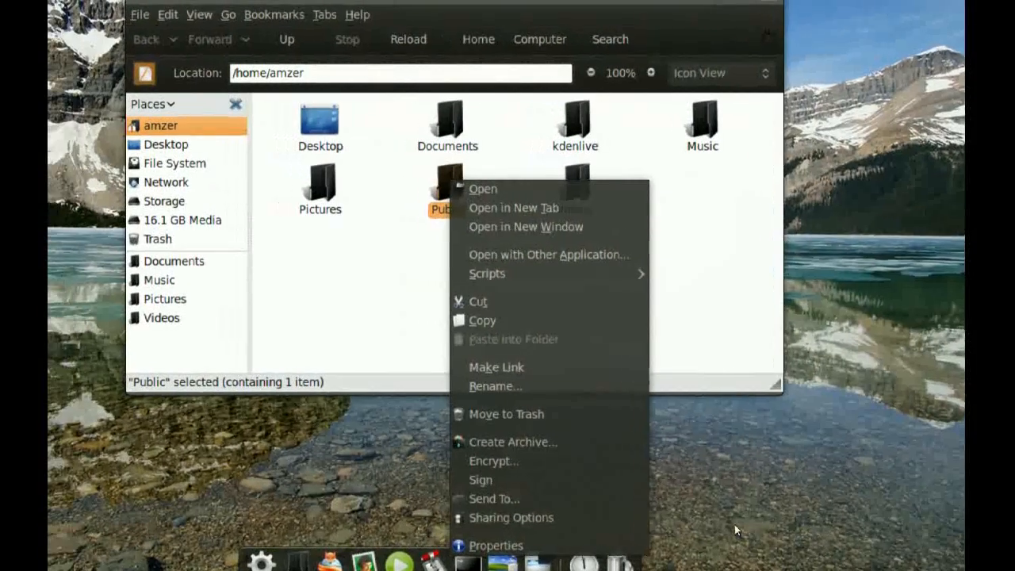
mouse_move(537, 518)
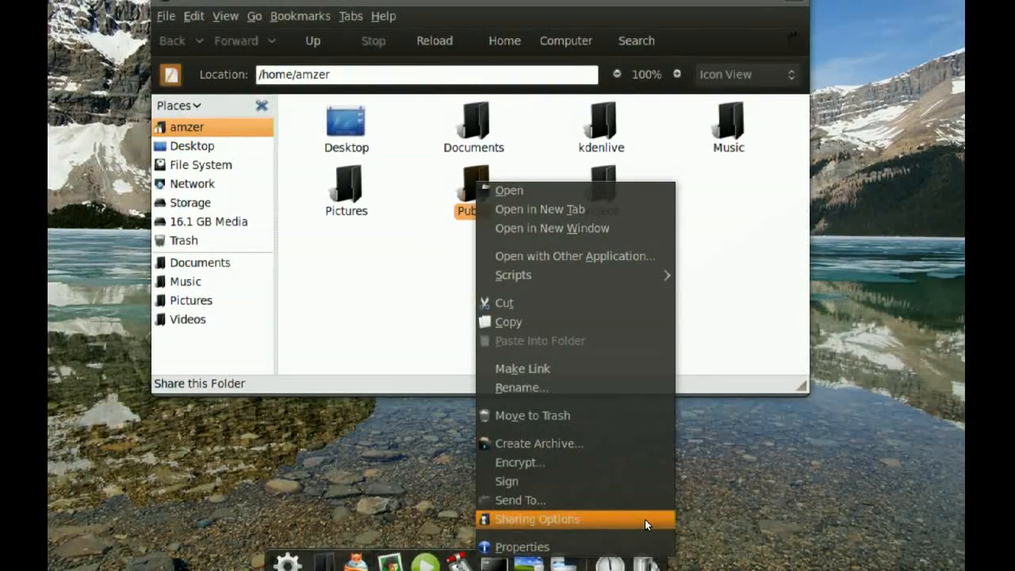
- Share the Public folder with others allowed to write and guest access enabled
left_click(536, 518)
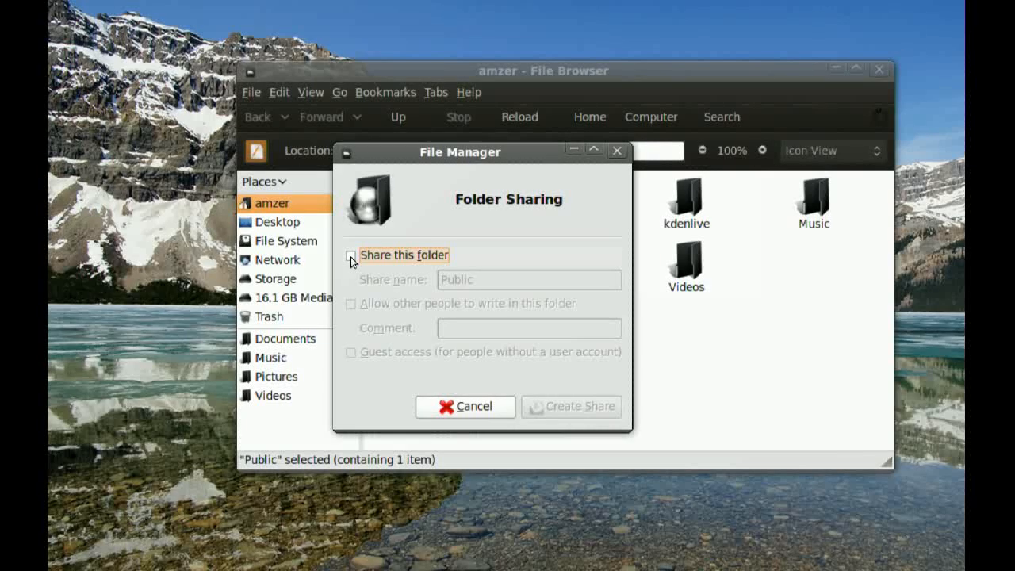
left_click(350, 253)
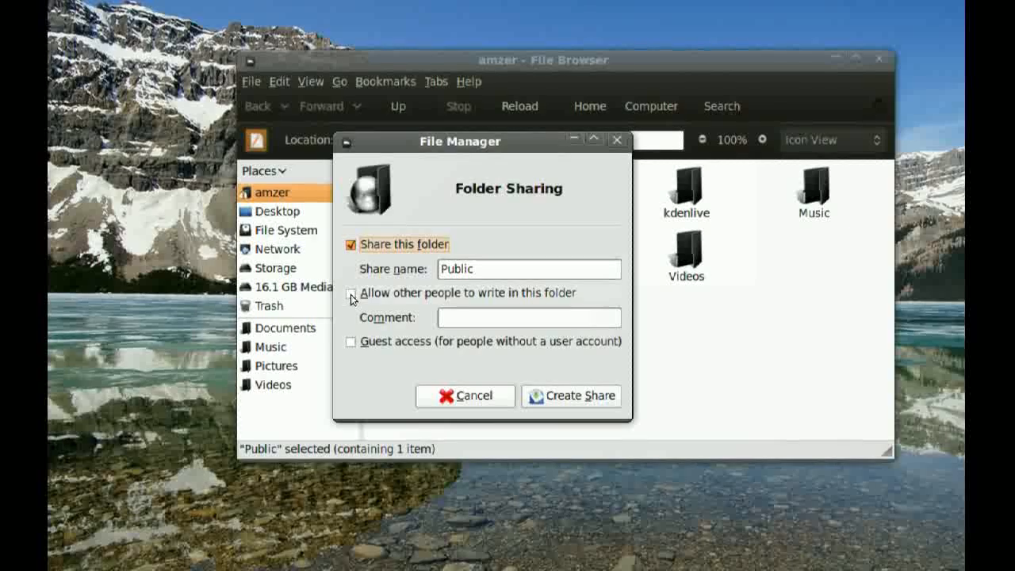
left_click(350, 292)
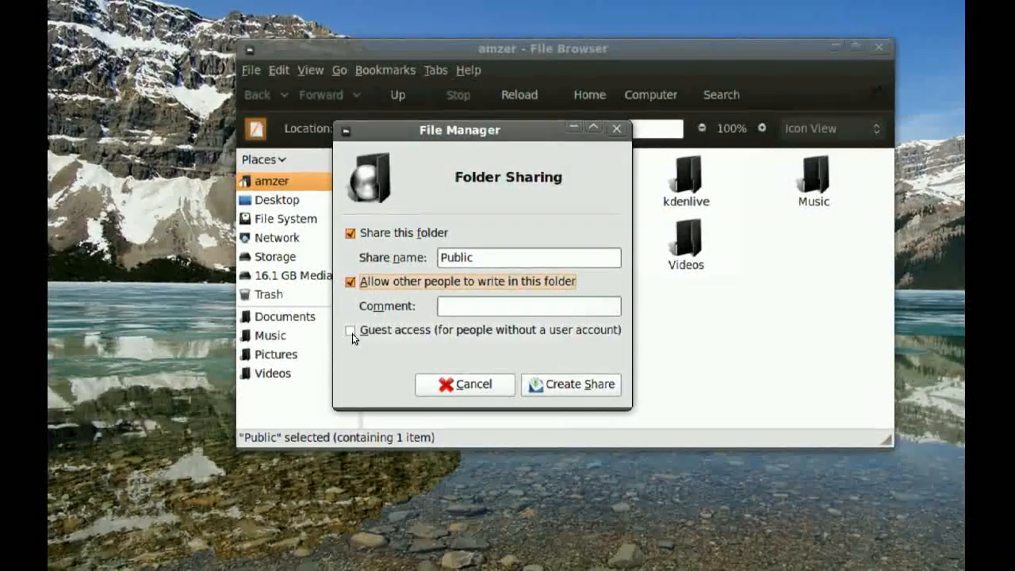
left_click(350, 330)
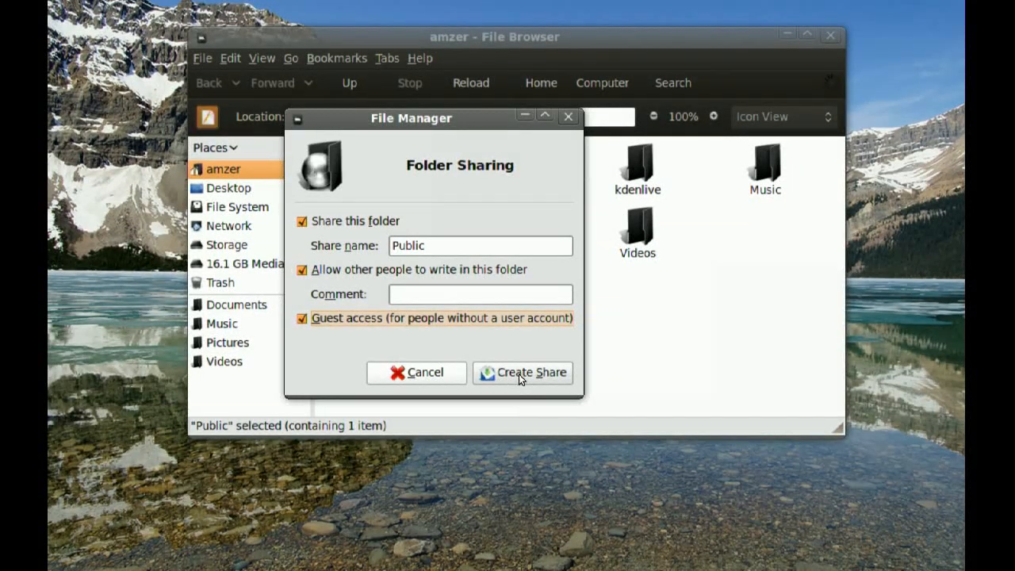
- Create the Public share, then bring up the Windows XP guest's Run prompt in VirtualBox
left_click(522, 373)
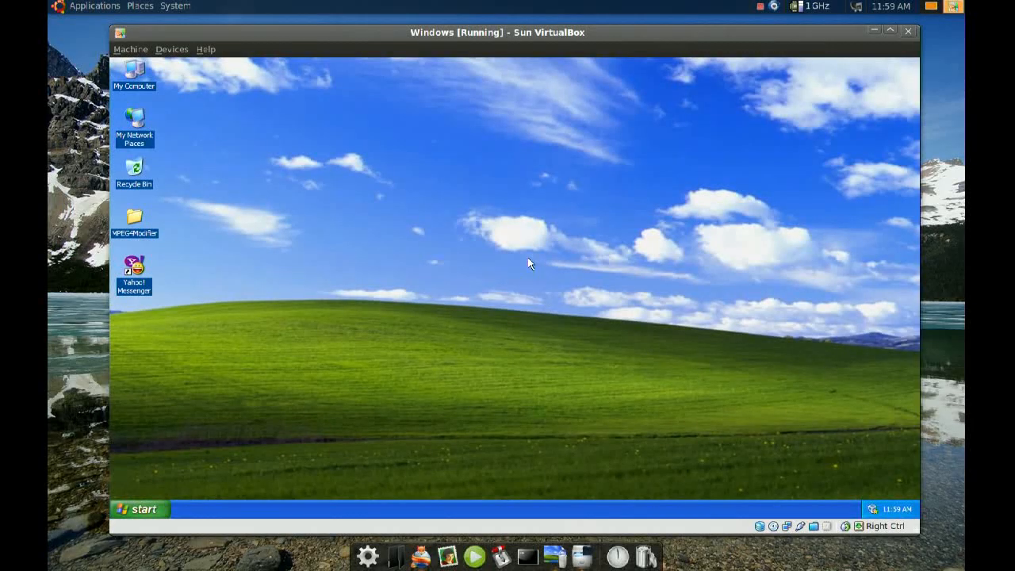
mouse_move(482, 266)
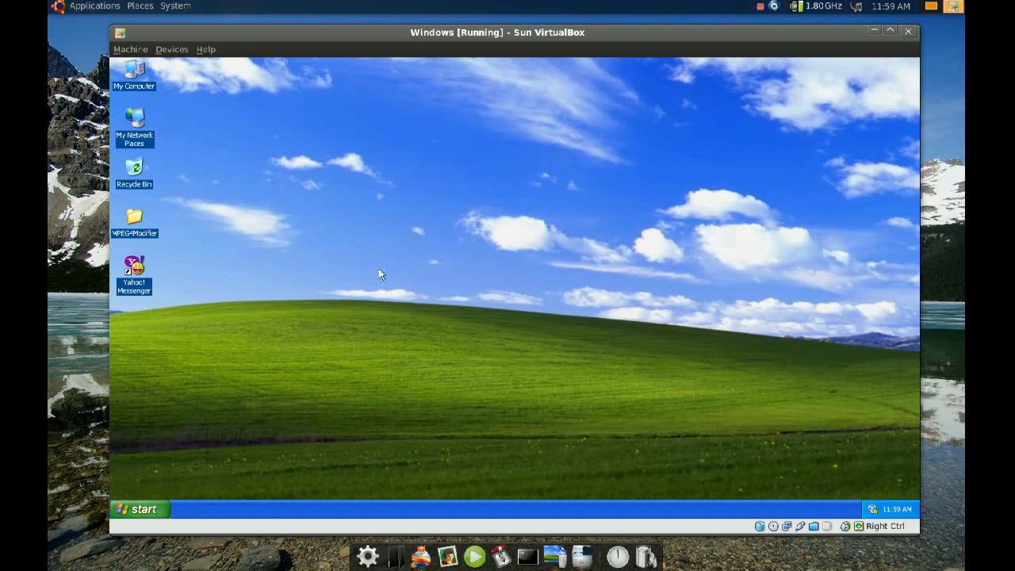
mouse_move(227, 395)
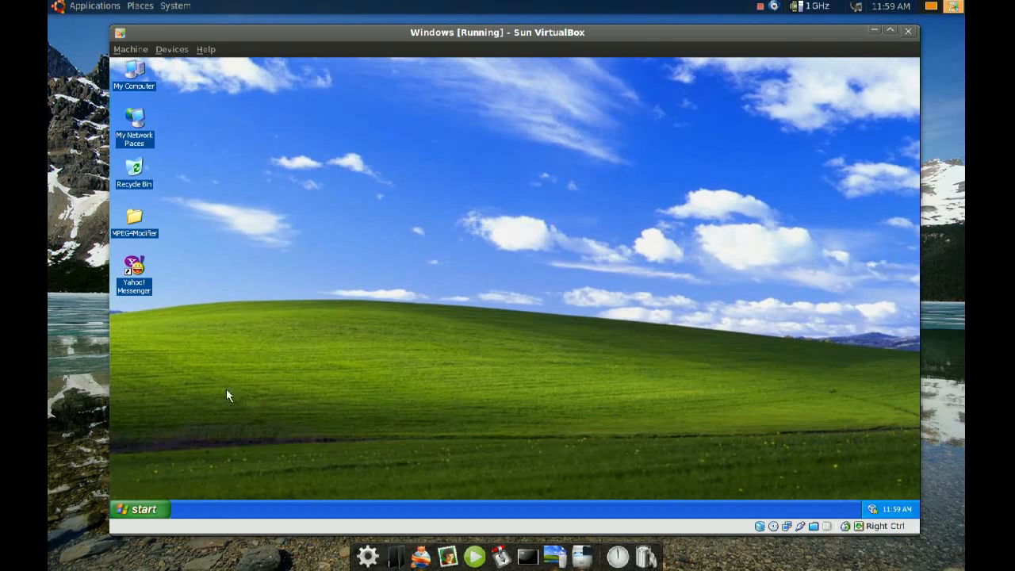
left_click(142, 508)
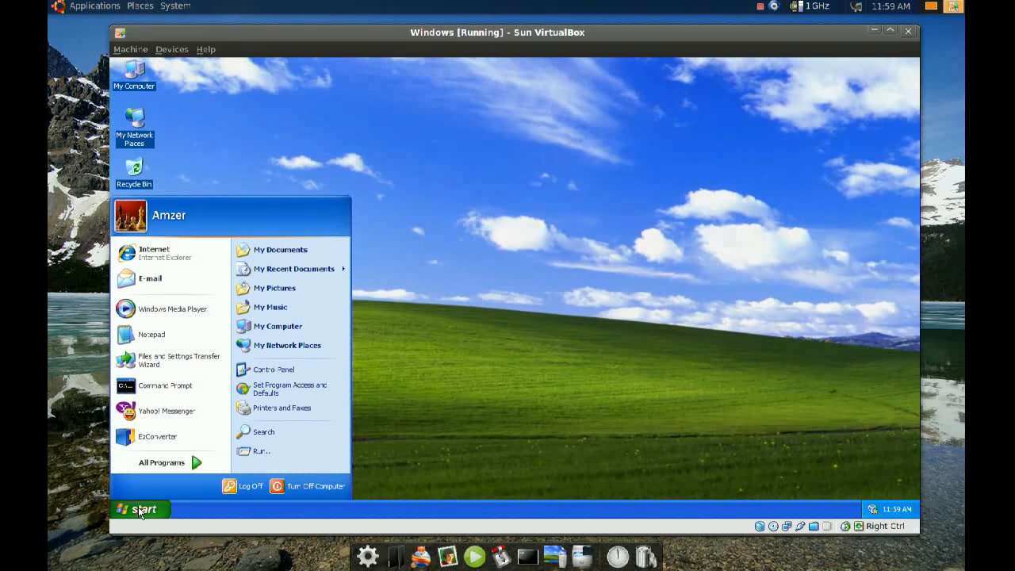
mouse_move(288, 346)
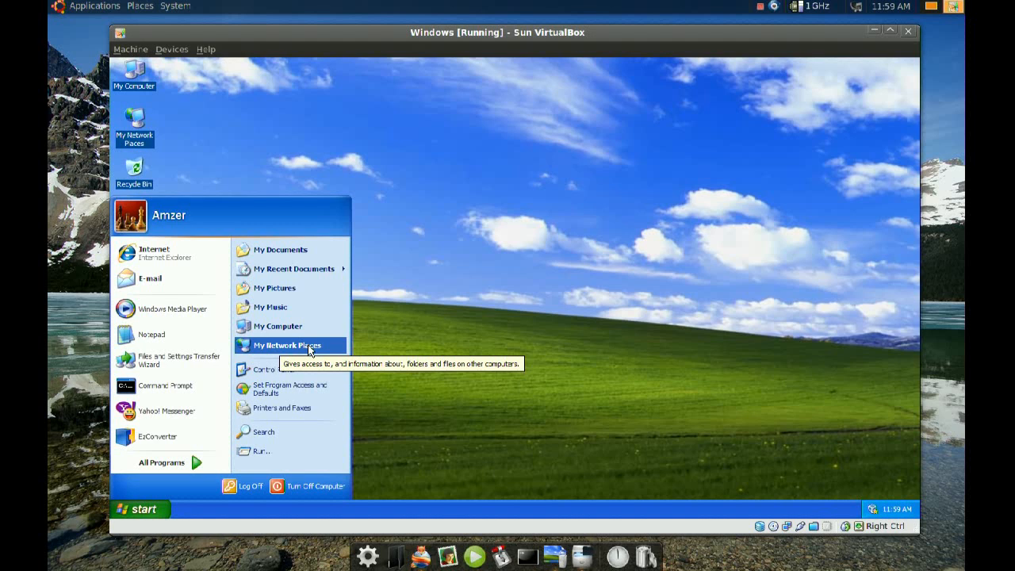
mouse_move(271, 451)
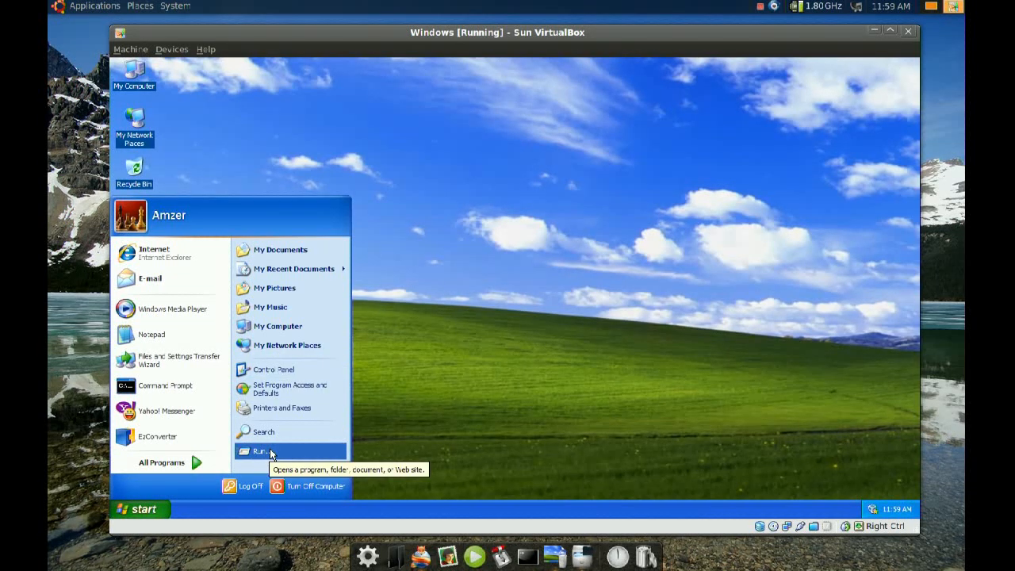
left_click(260, 451)
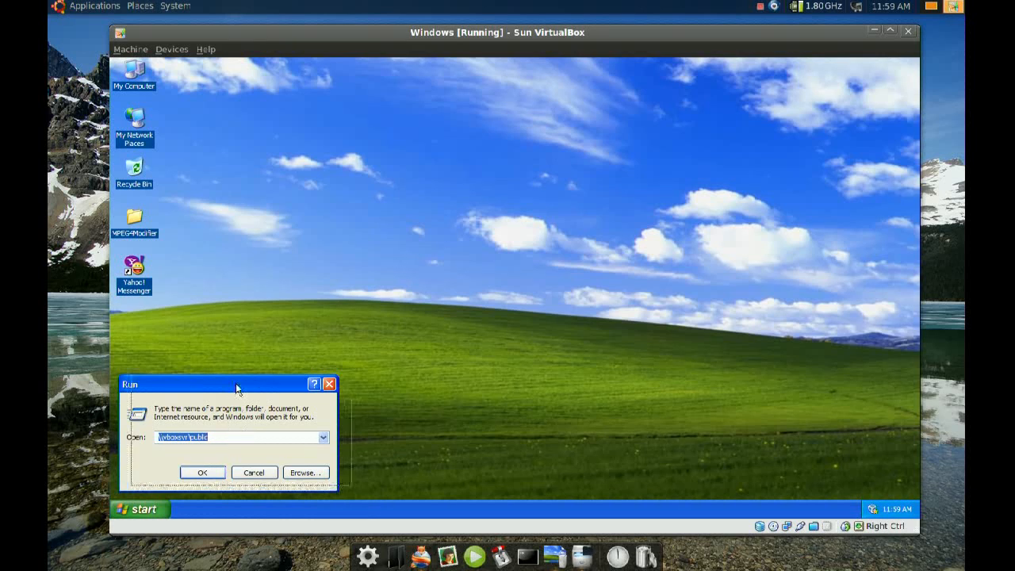
left_click_drag(236, 386, 533, 228)
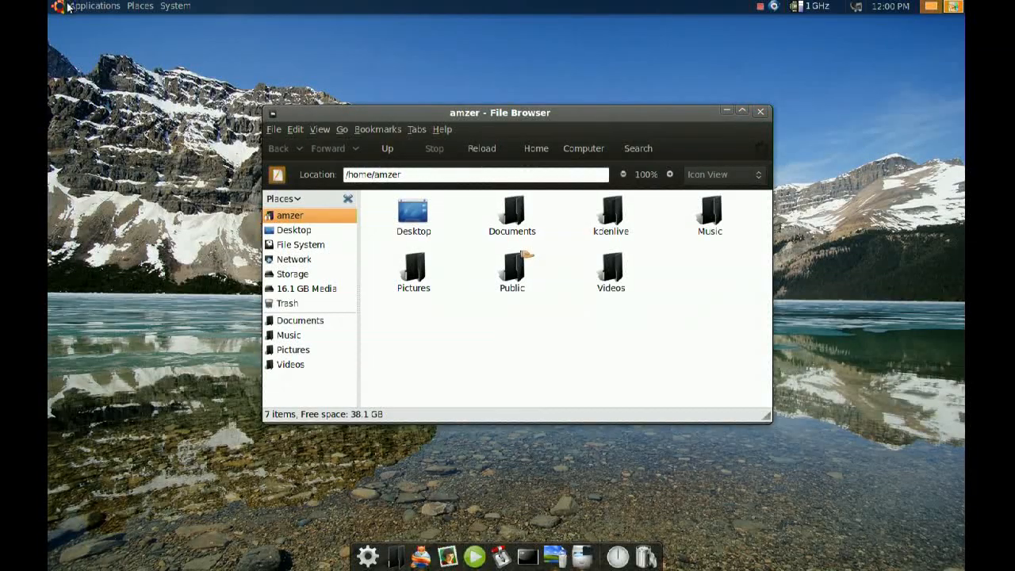
- Launch System Monitor from System > Administration to see the Ubuntu 9.04 system summary
left_click(94, 7)
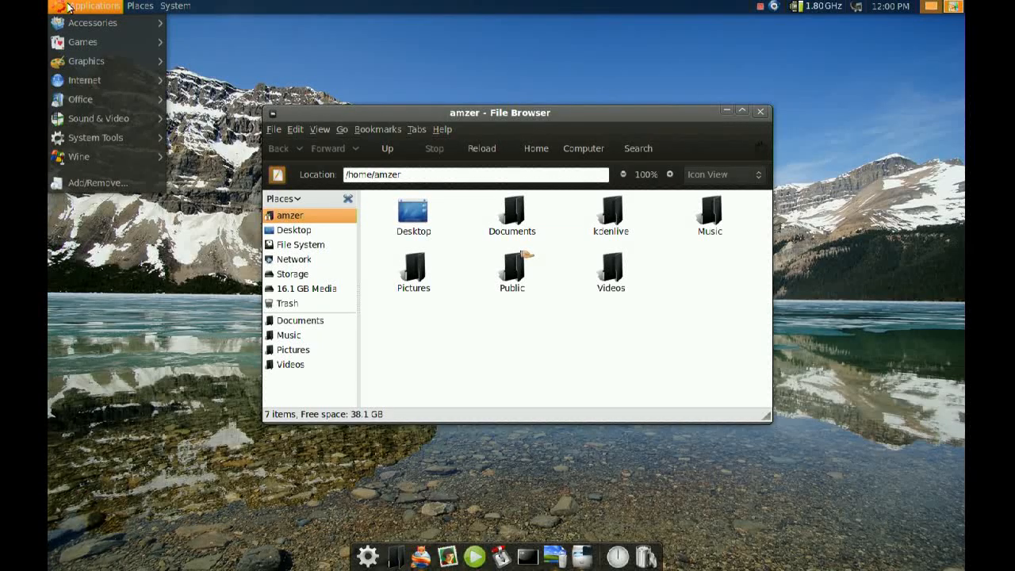
left_click(174, 6)
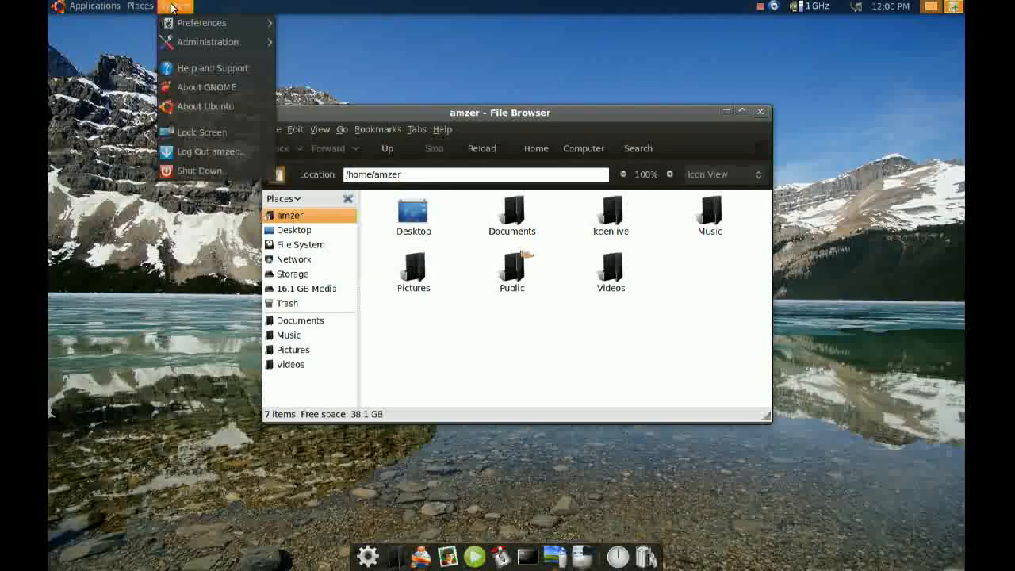
left_click(209, 42)
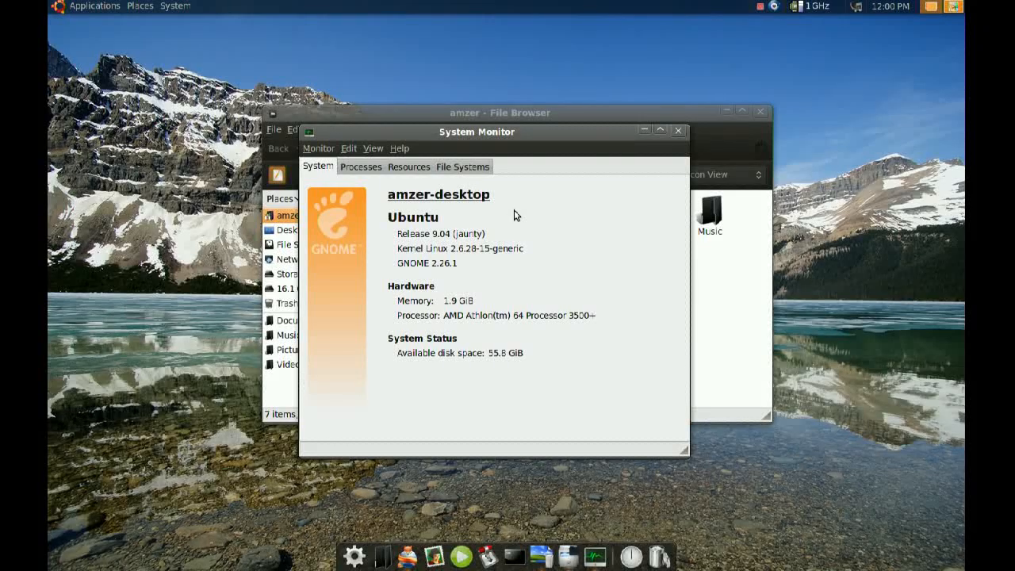
mouse_move(436, 204)
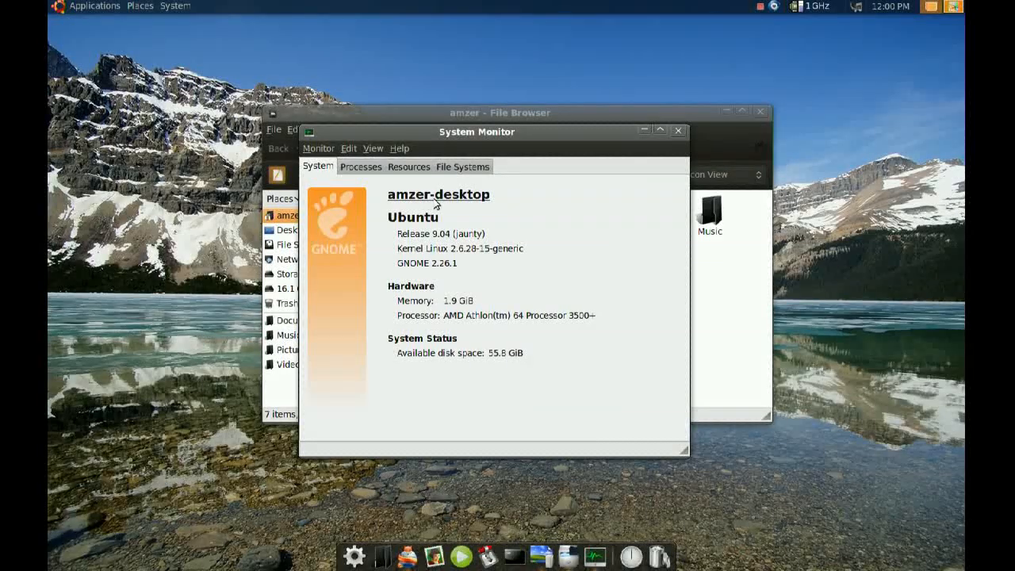
mouse_move(660, 158)
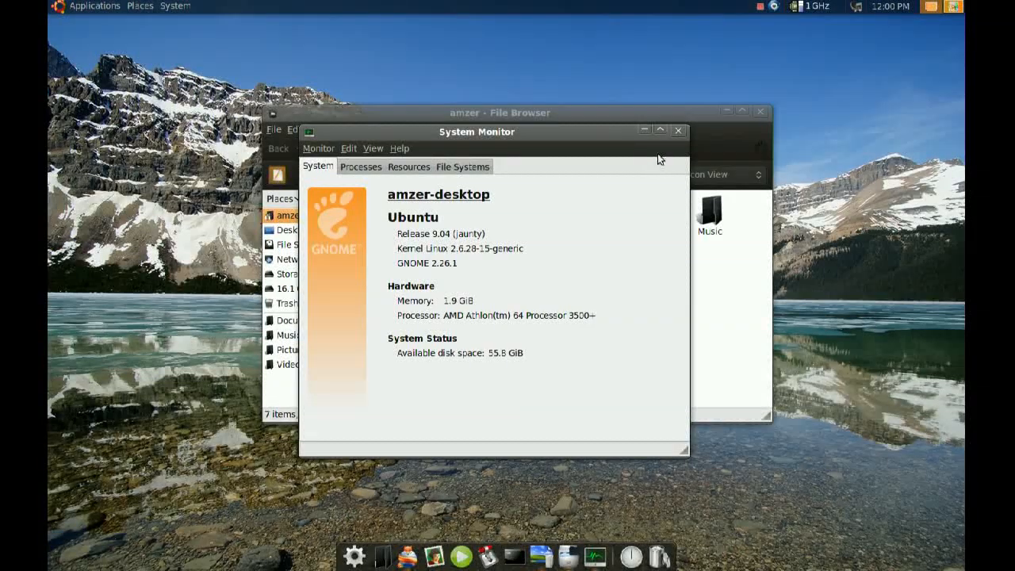
- Open \\vboxsvr\public from the XP guest and create a new text document in it
left_click(679, 130)
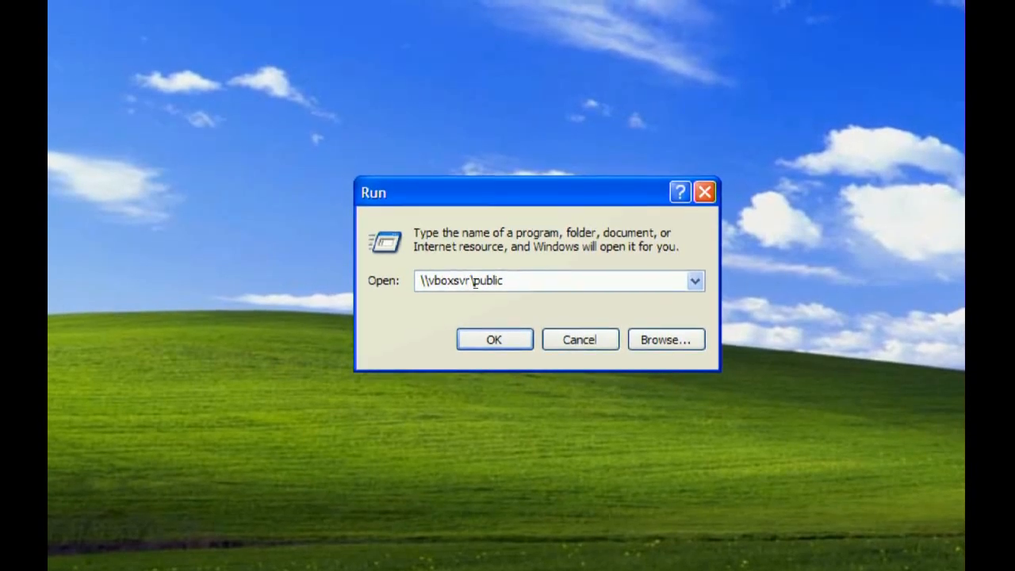
double_click(482, 281)
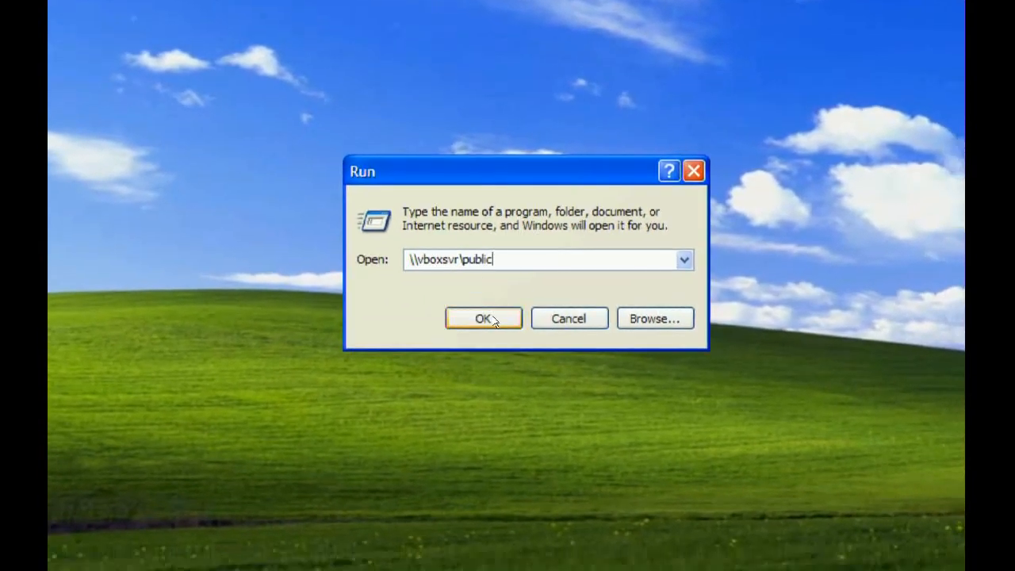
left_click(484, 317)
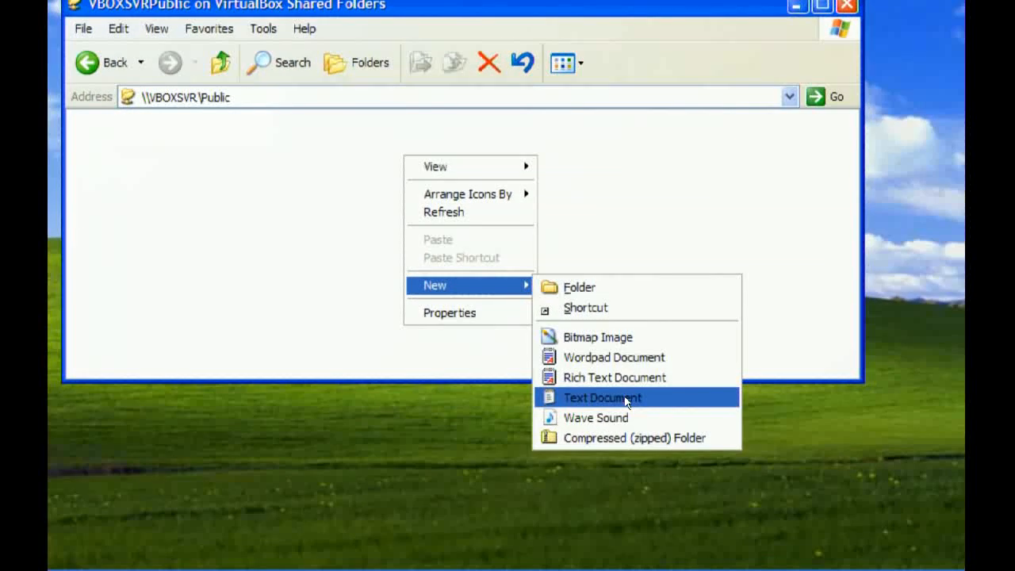
left_click(603, 397)
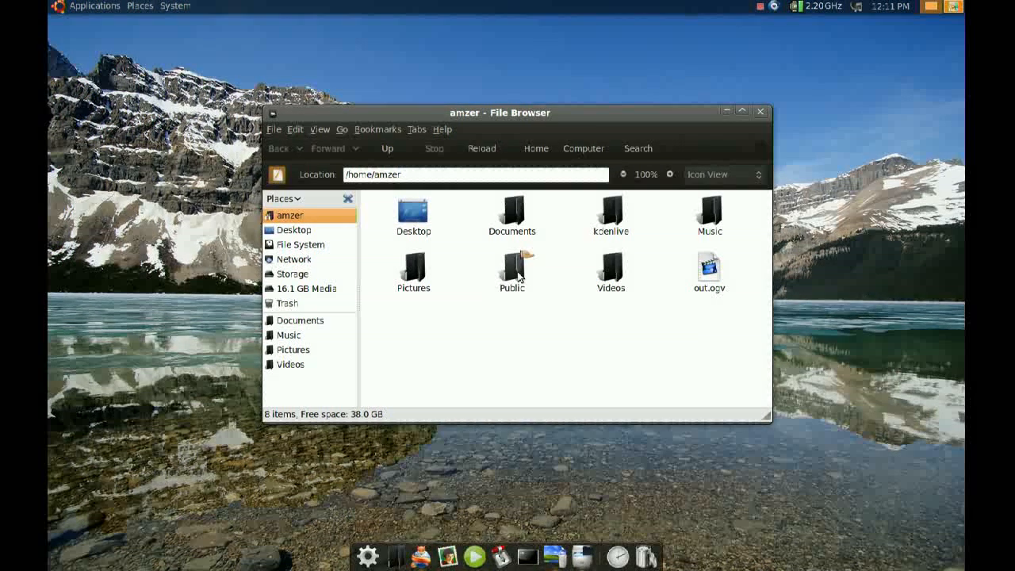
- Open the Public folder to see test.txt created from Windows
double_click(511, 269)
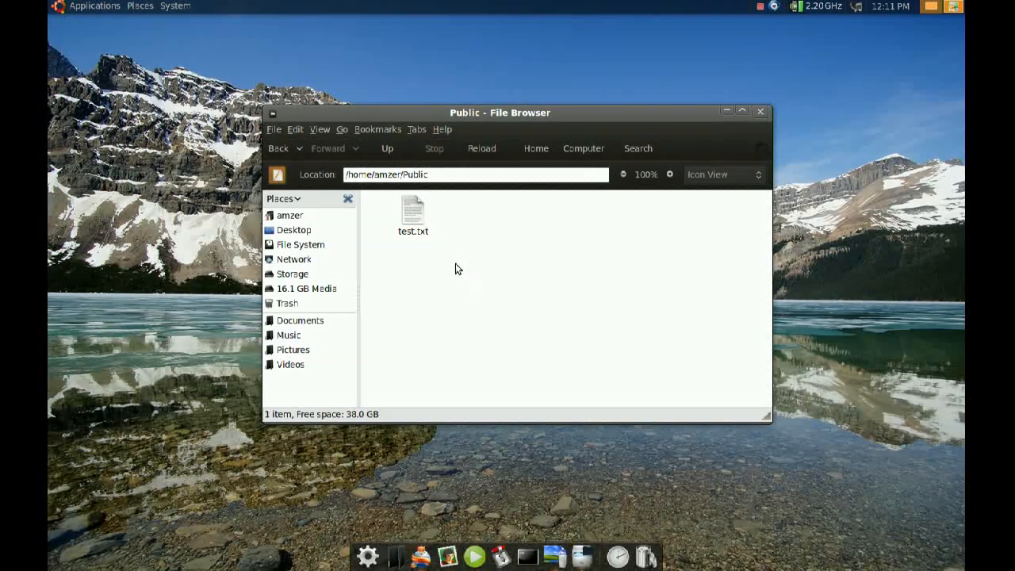
mouse_move(555, 276)
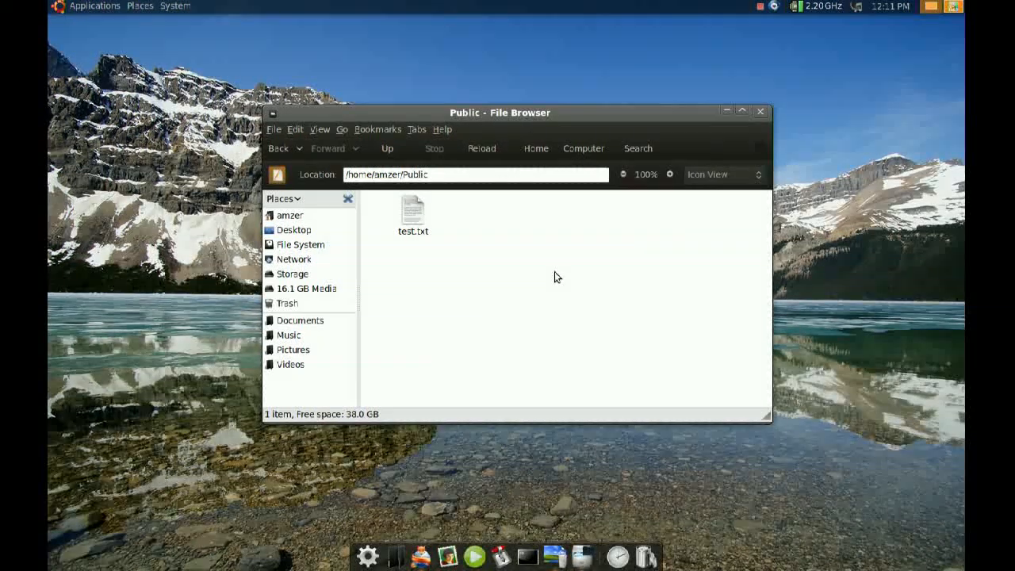